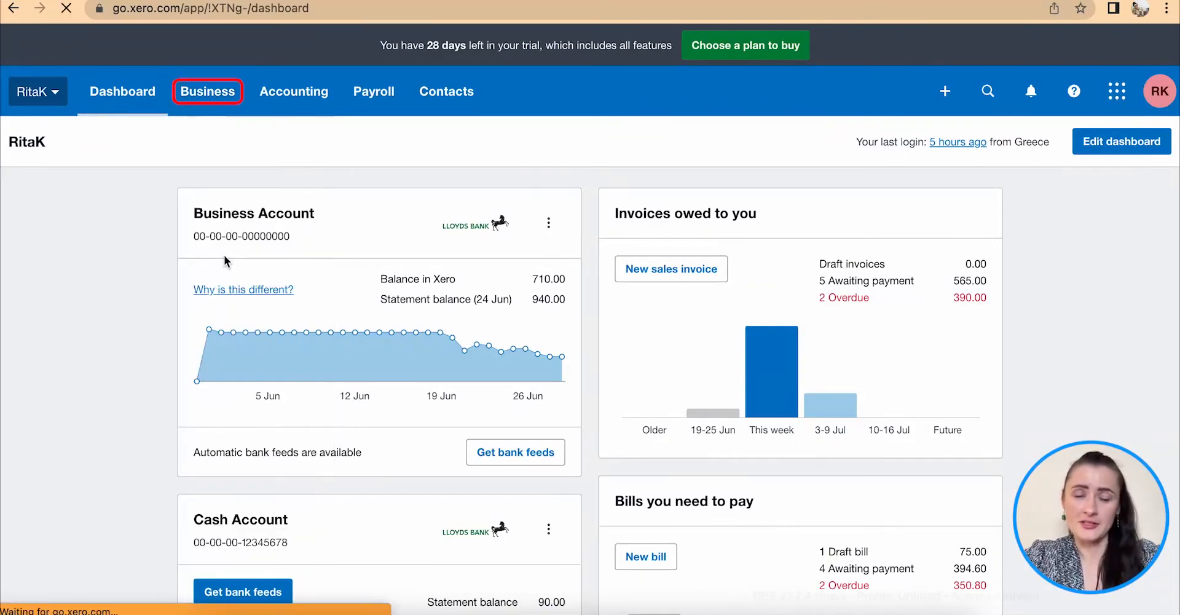
From Business, reach the sales Invoices list and start a blank credit note CN-0010.
left_click(207, 91)
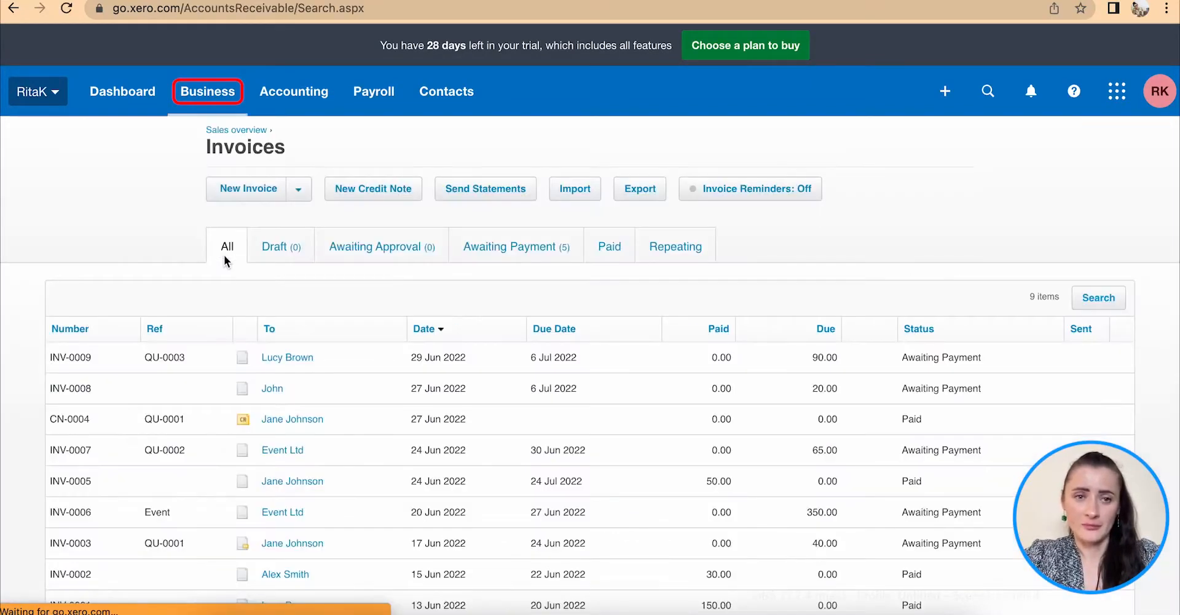
mouse_move(373, 189)
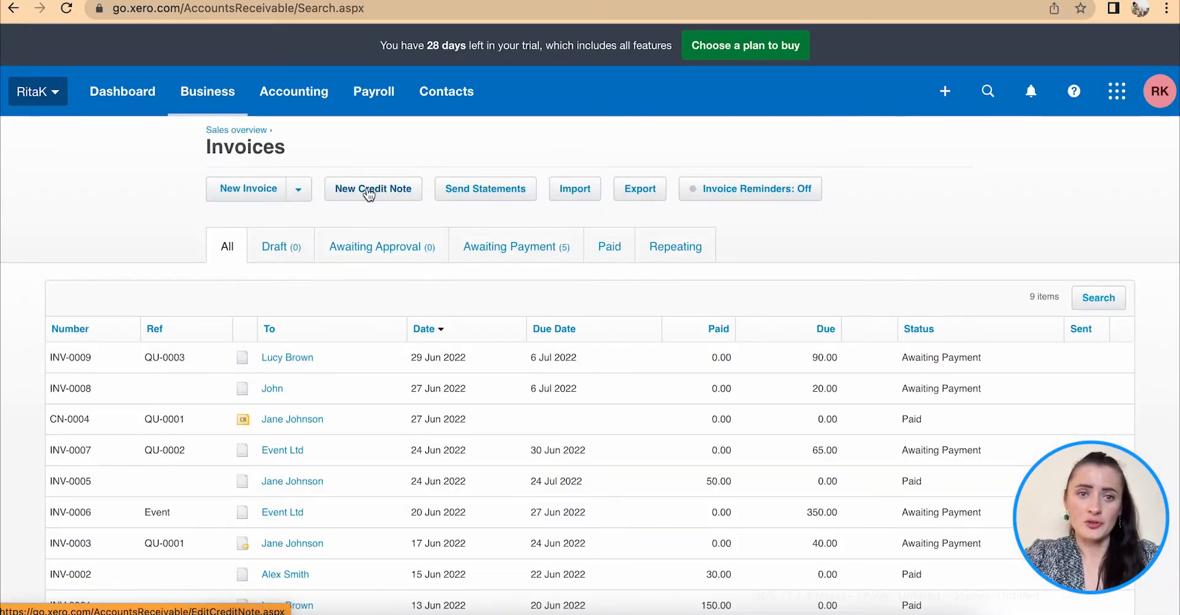
left_click(373, 188)
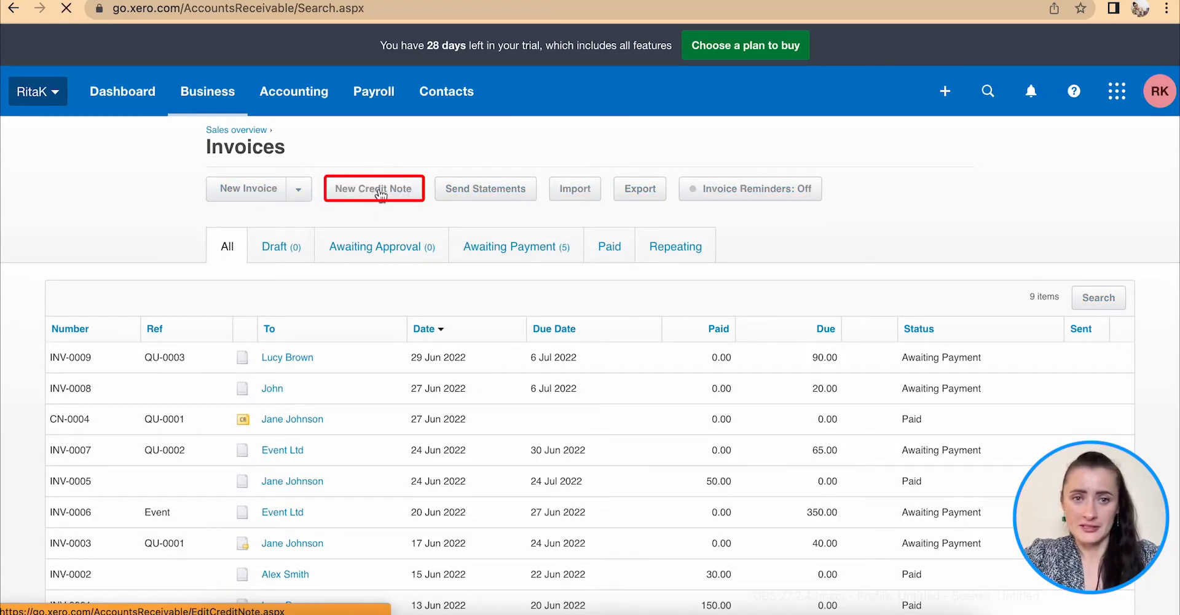
left_click(374, 188)
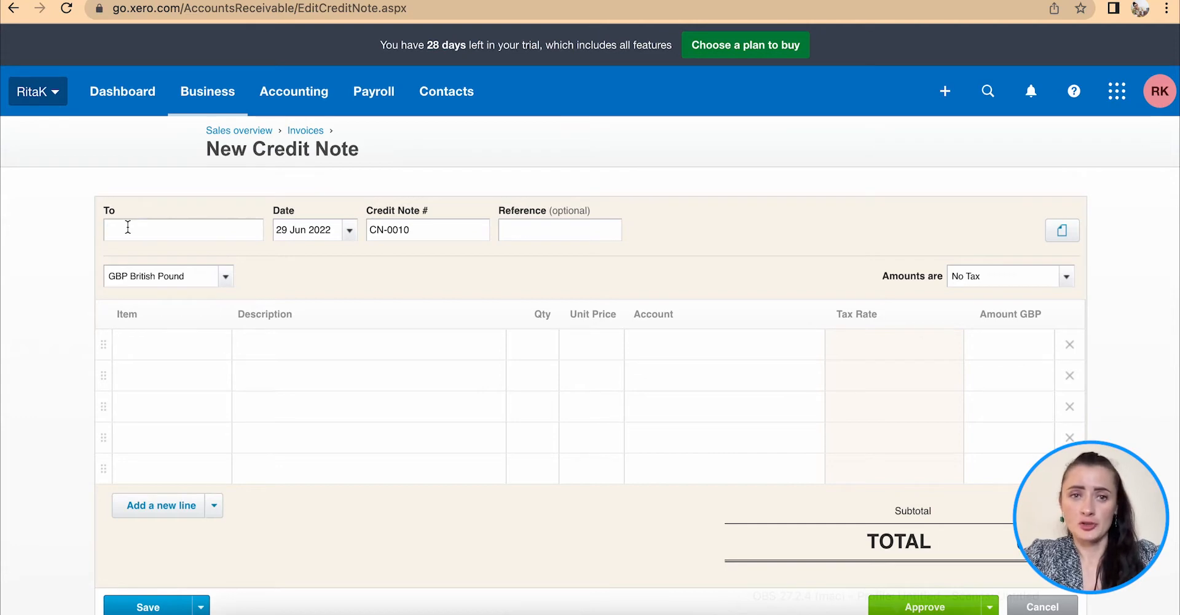
Cancel the blank credit note, returning to the empty Draft invoices list.
left_click(183, 230)
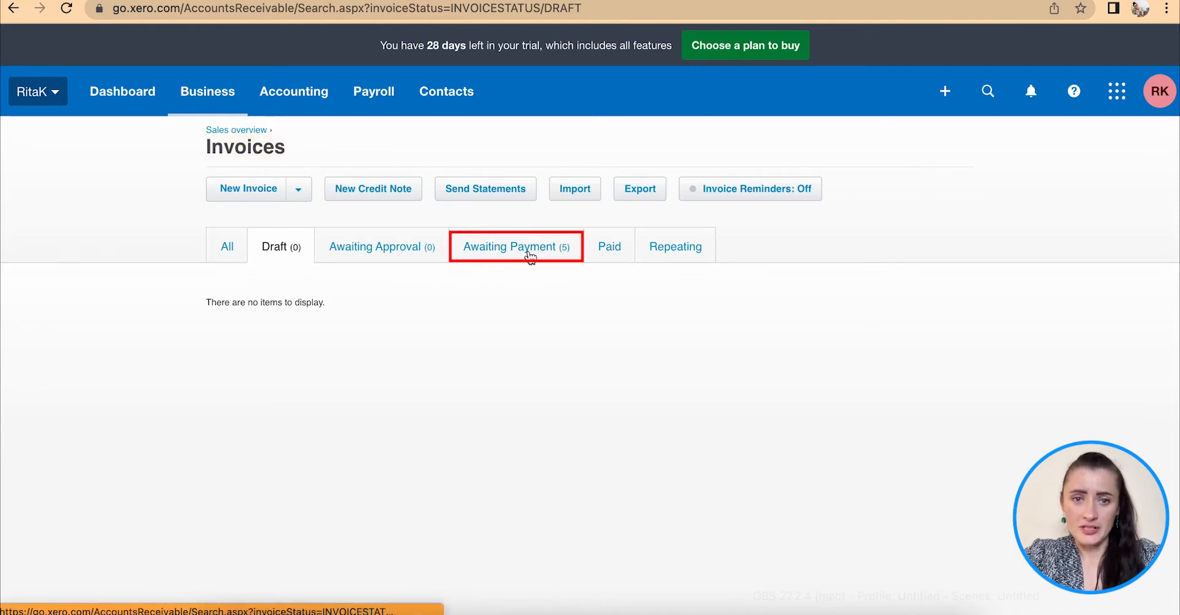
left_click(515, 246)
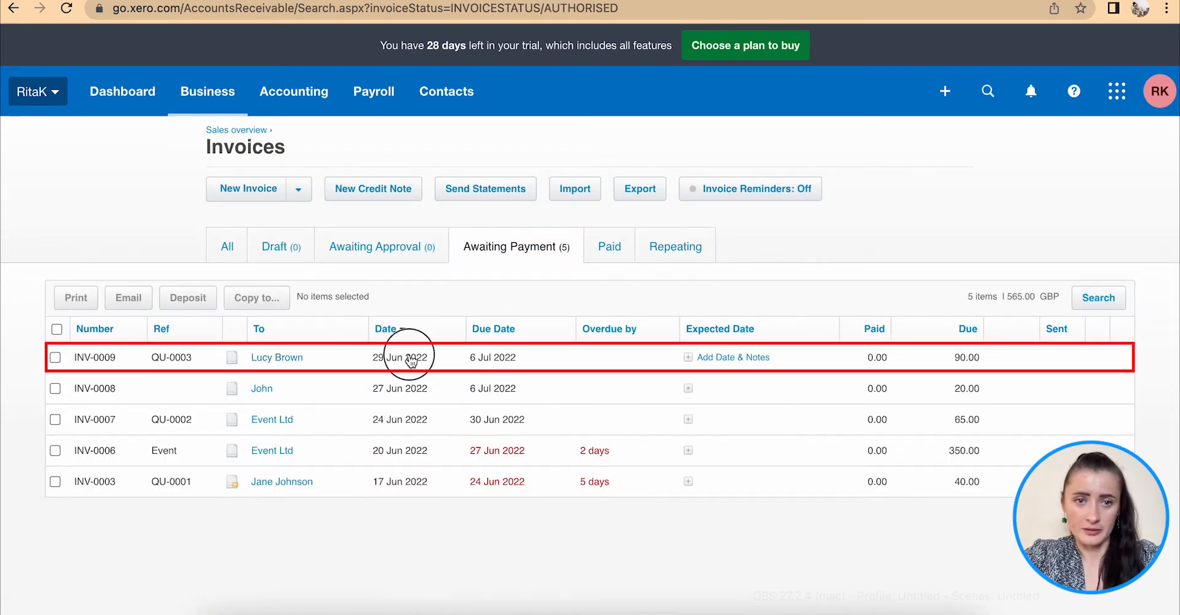
left_click(276, 356)
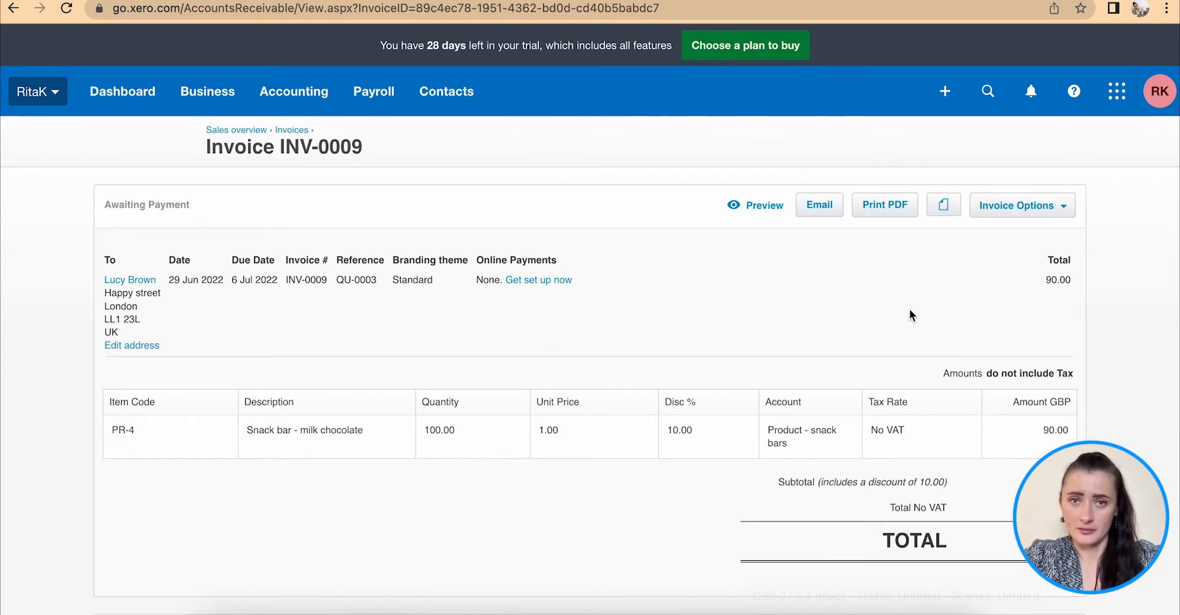
left_click(1018, 204)
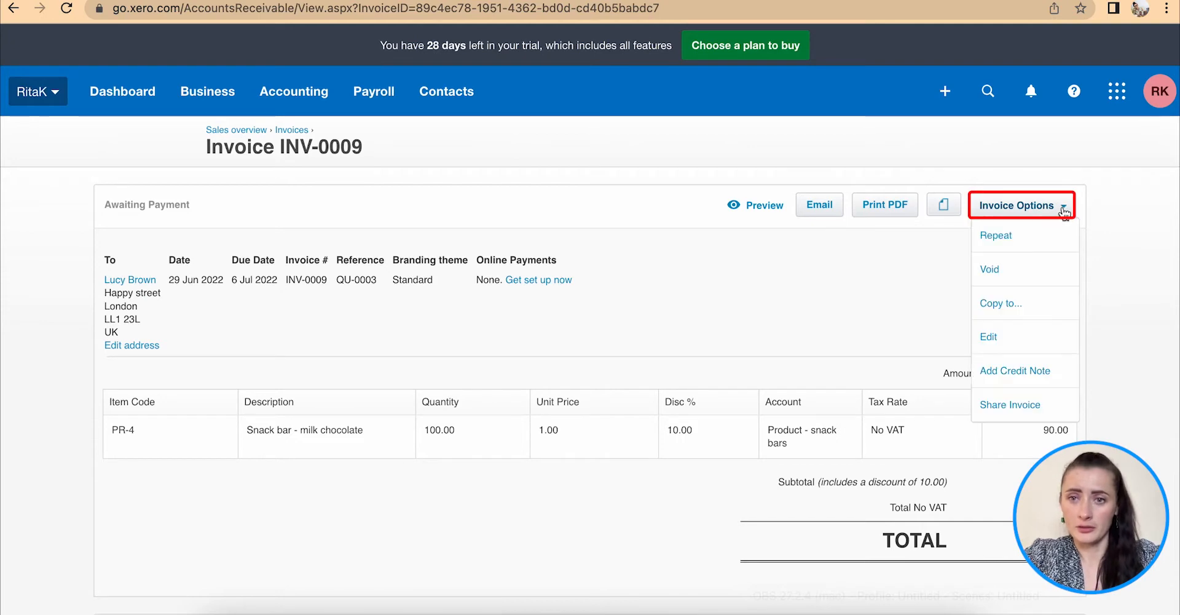
mouse_move(1016, 370)
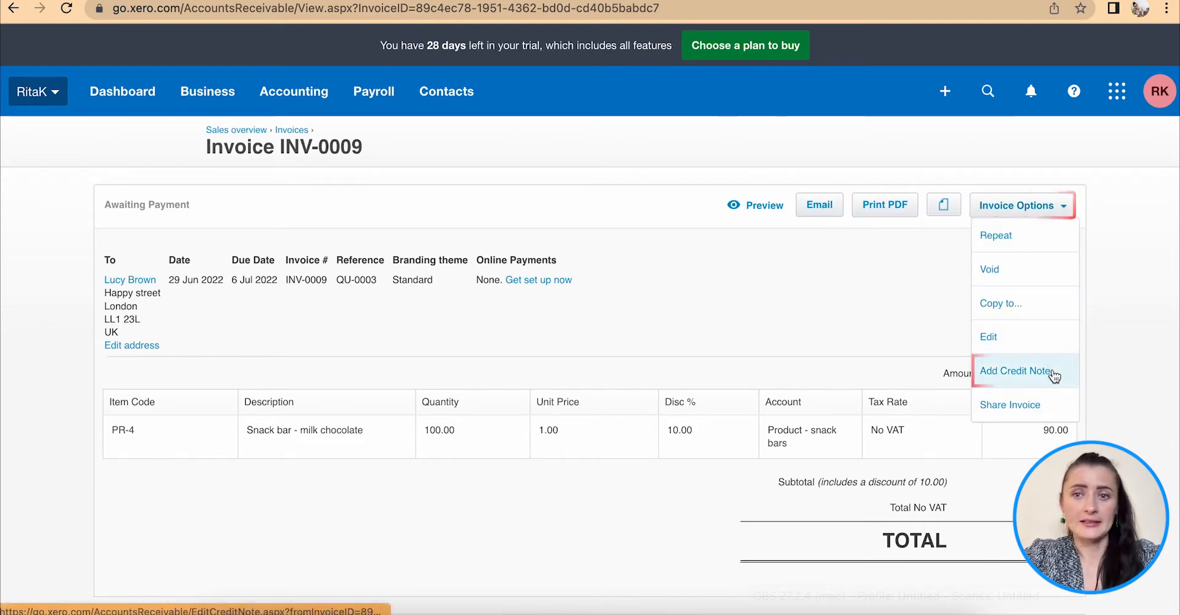
Add credit note CN-0010 for 90.00 from INV-0009 and save & submit it for approval.
left_click(1017, 370)
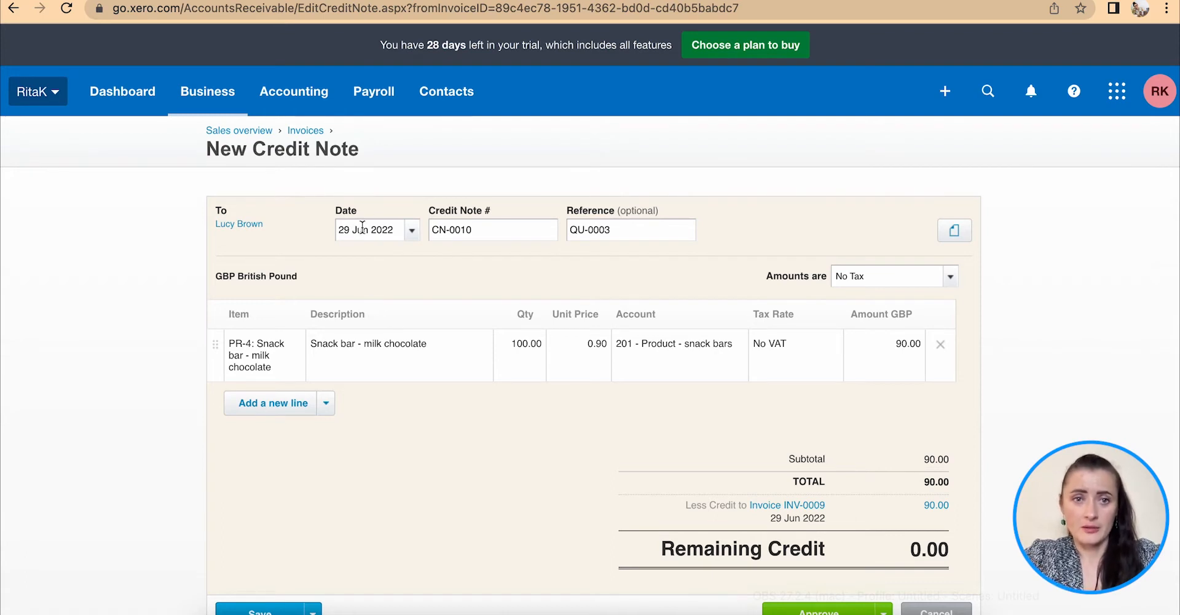
left_click(493, 230)
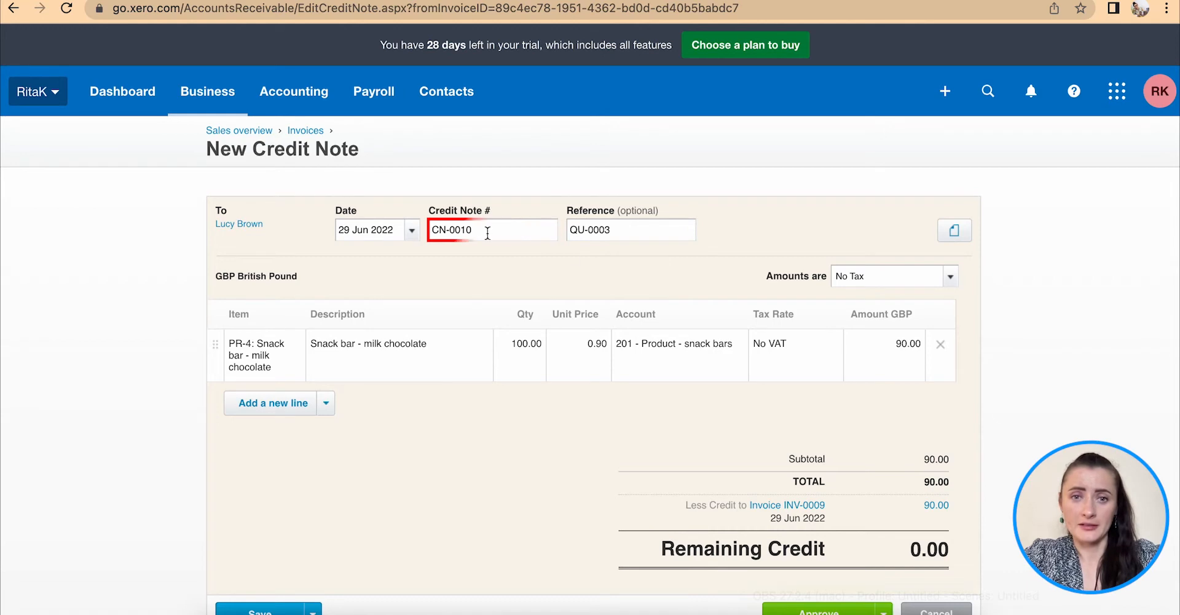
left_click(631, 230)
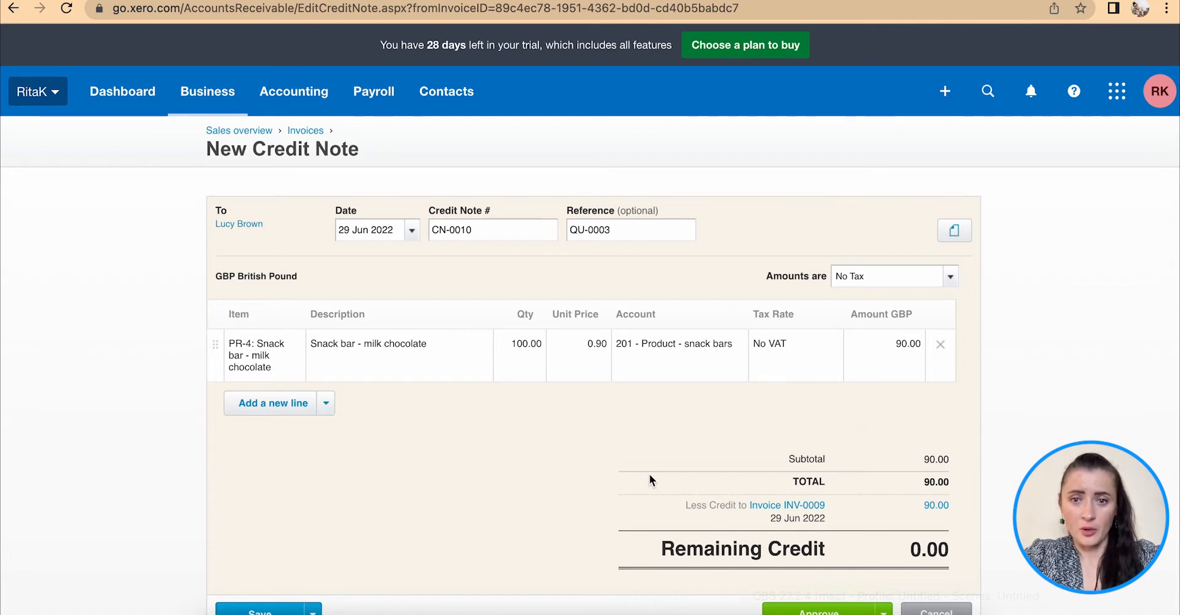
scroll("down", 3)
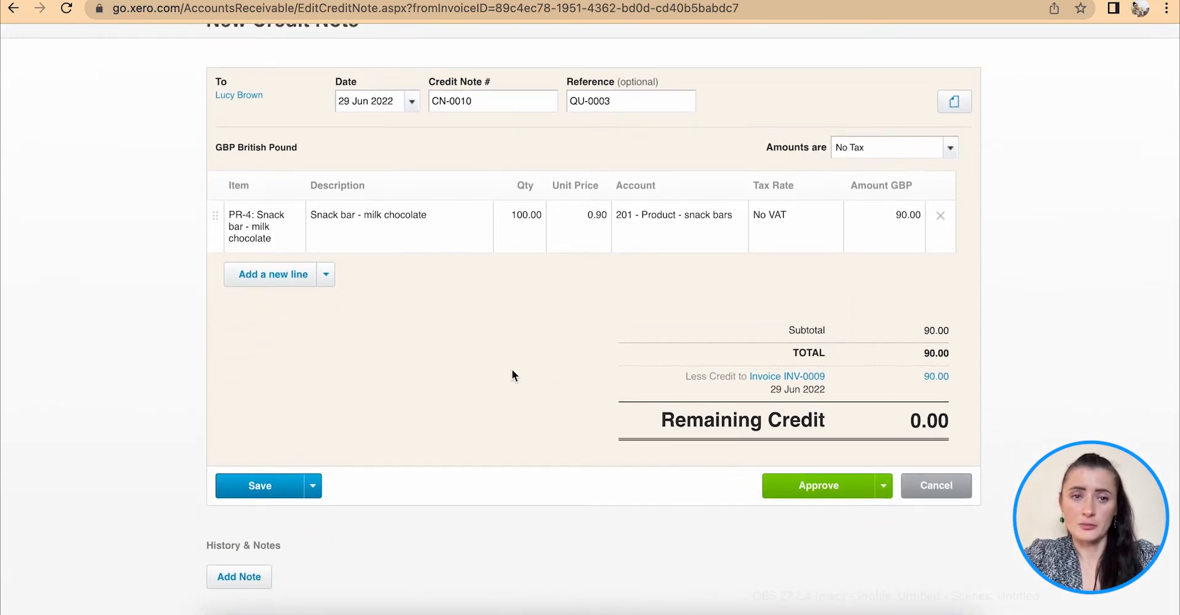
left_click(313, 485)
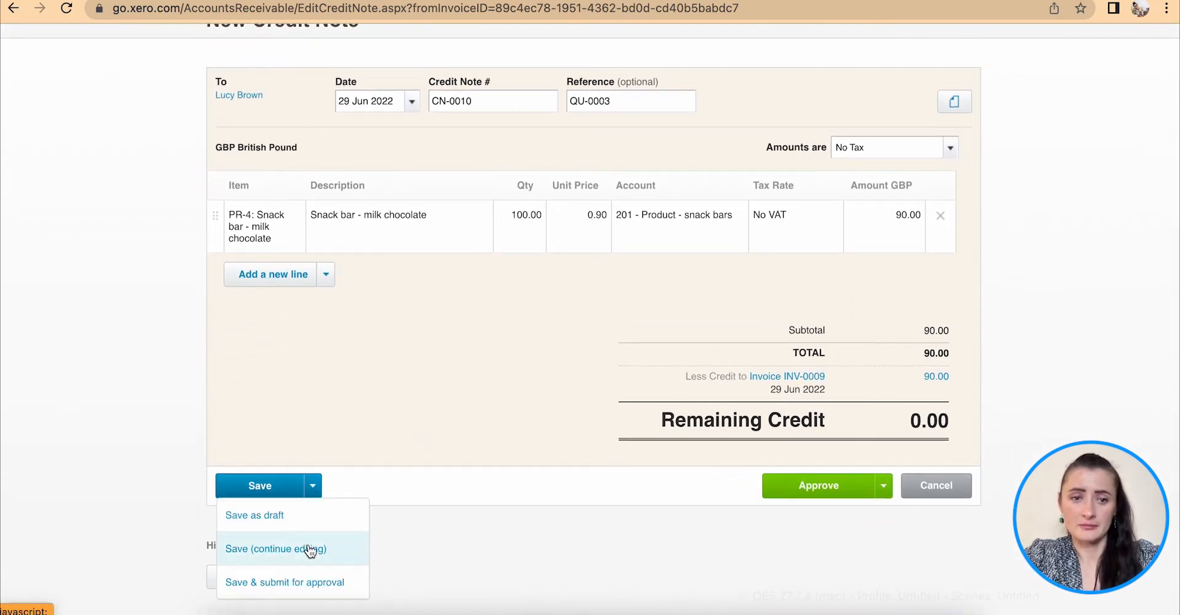
mouse_move(771, 536)
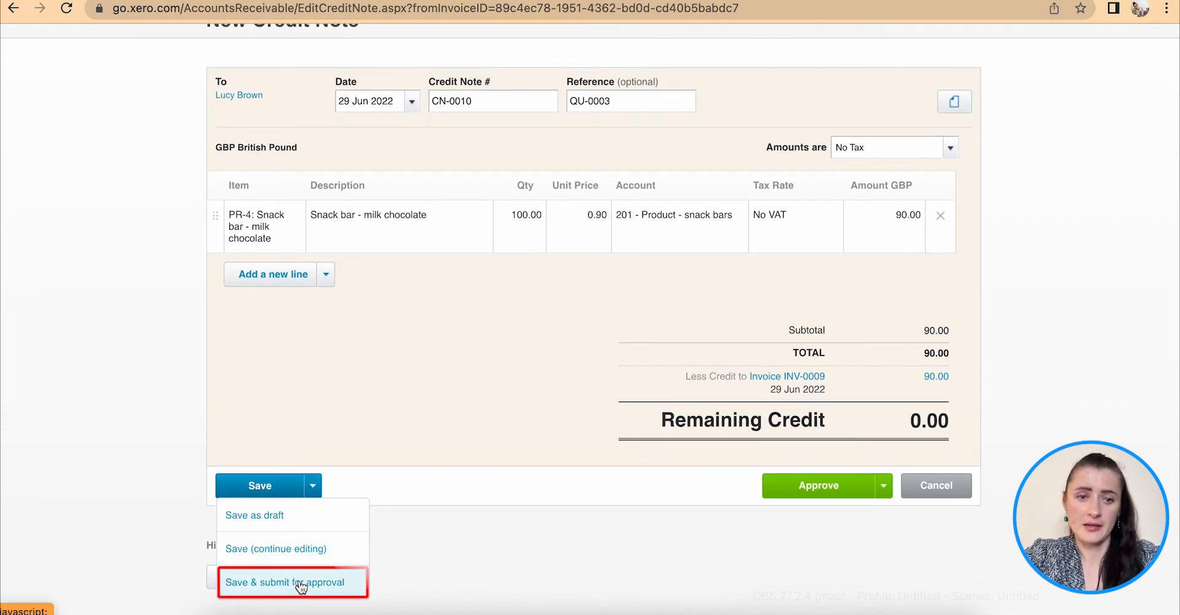
left_click(287, 582)
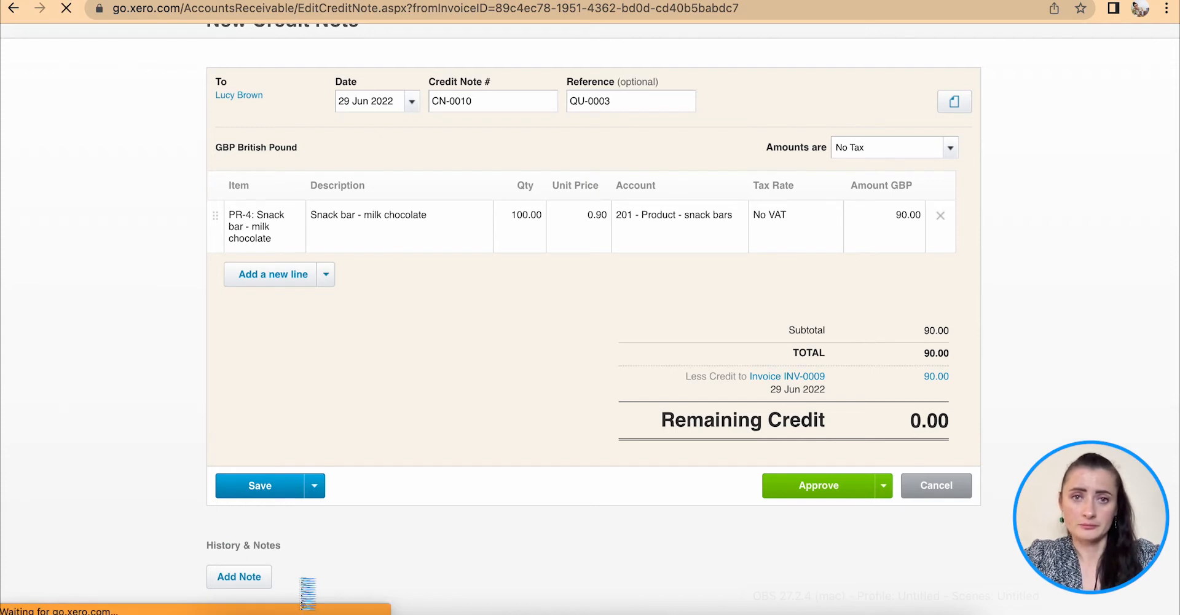
View the submitted CN-0010 and approve it, reaching Allocate Credit Balance with 90.00 unallocated.
left_click(819, 485)
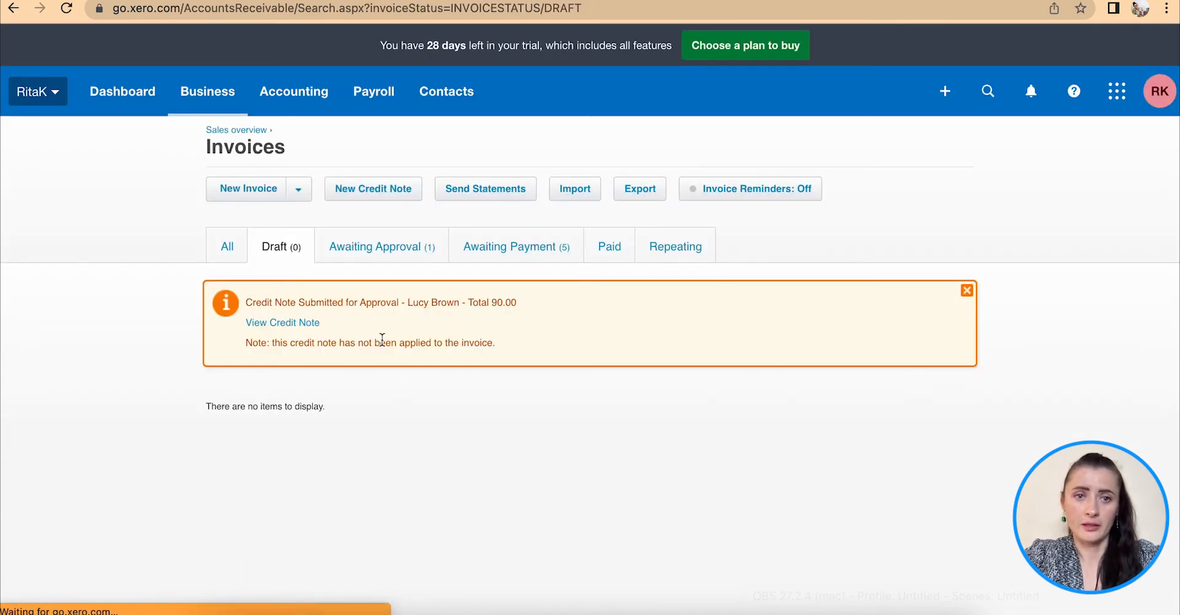
left_click(283, 322)
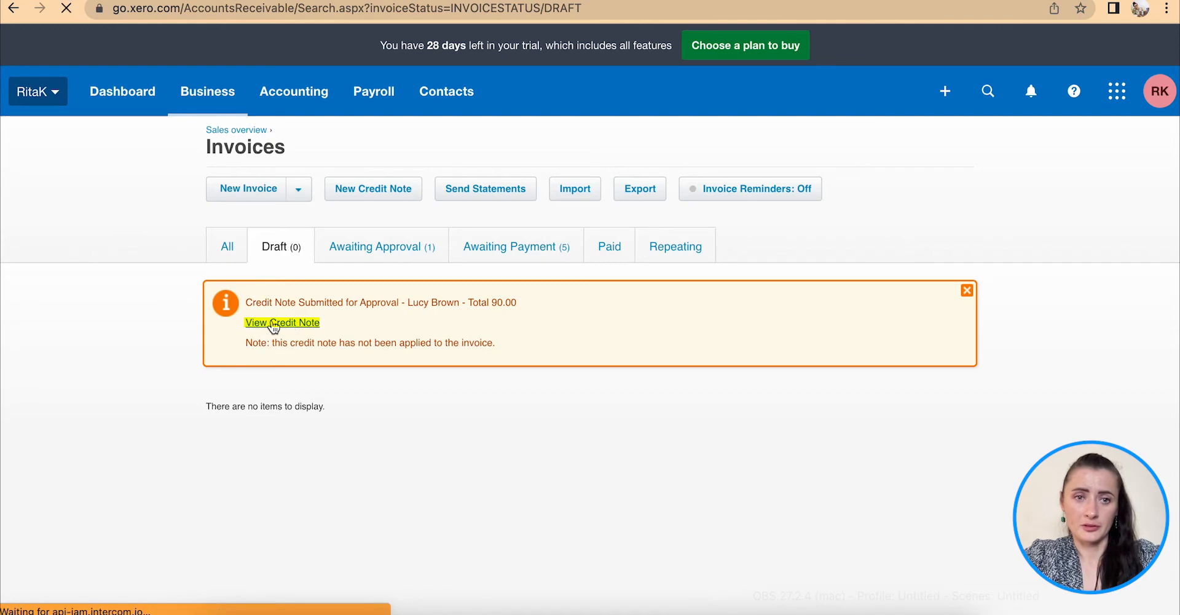
left_click(283, 322)
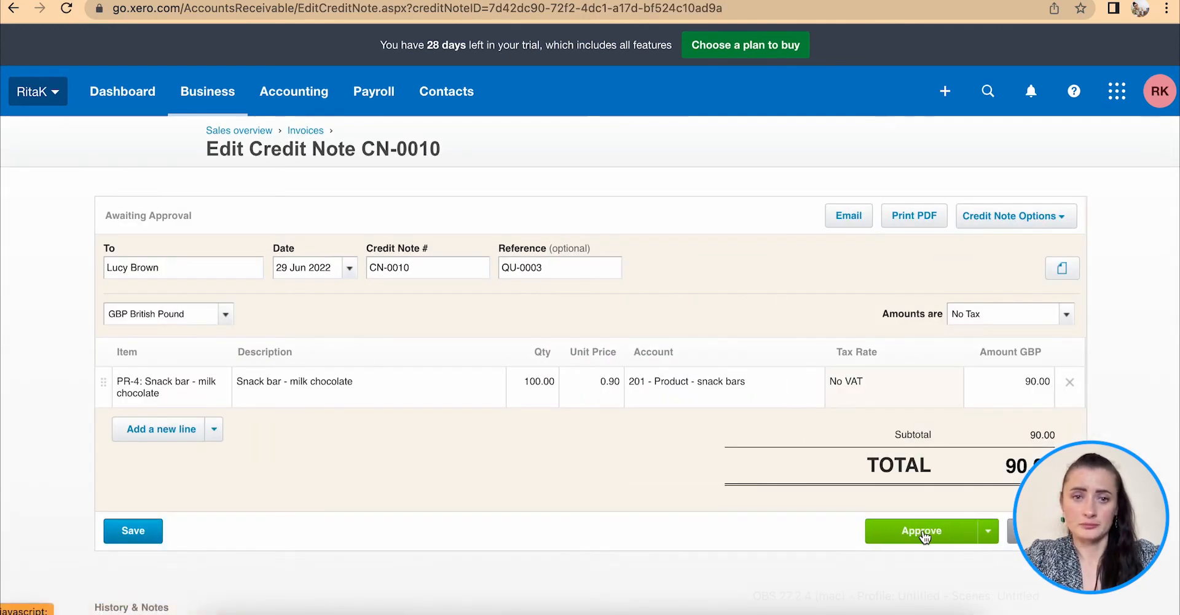
left_click(921, 530)
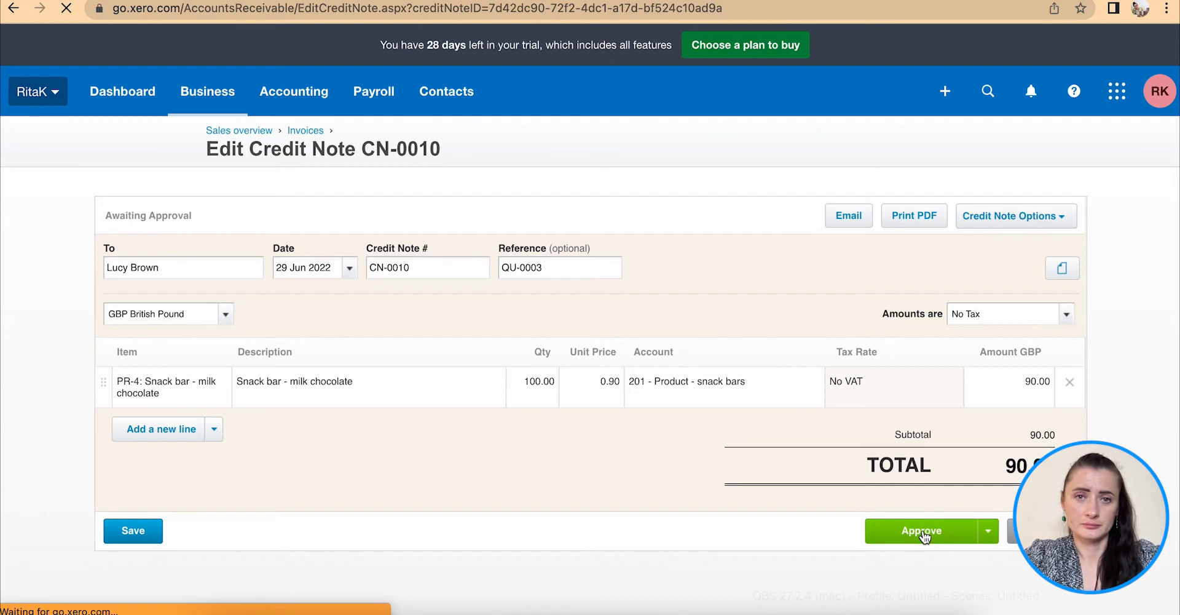
left_click(921, 530)
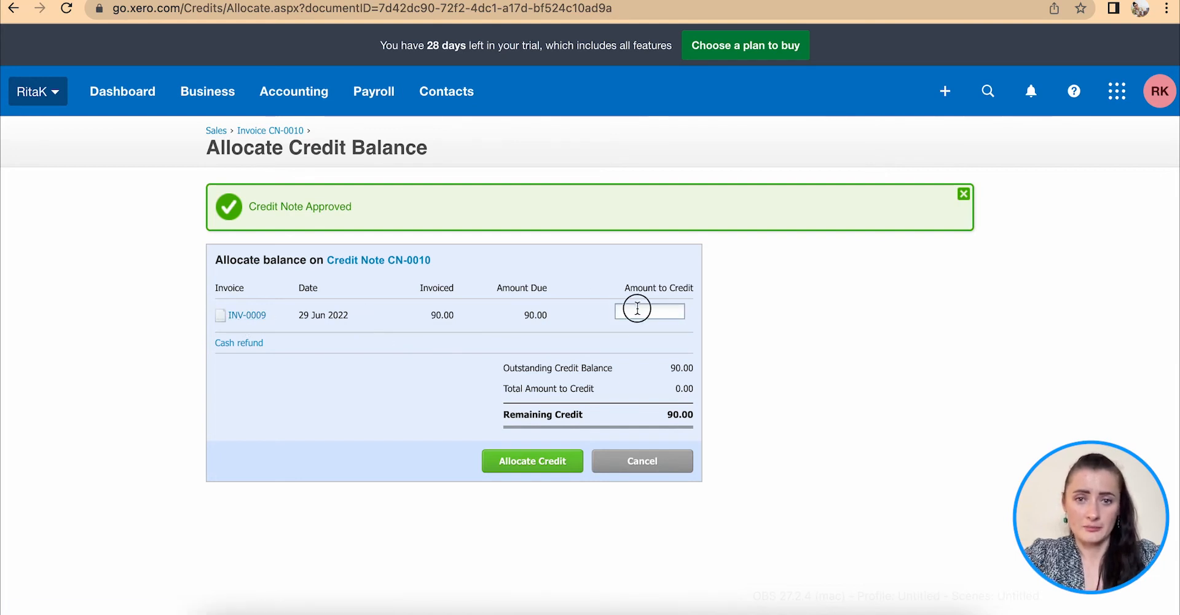
Allocate 90 to INV-0009 so CN-0010 is fully credited and marked Paid.
type("90")
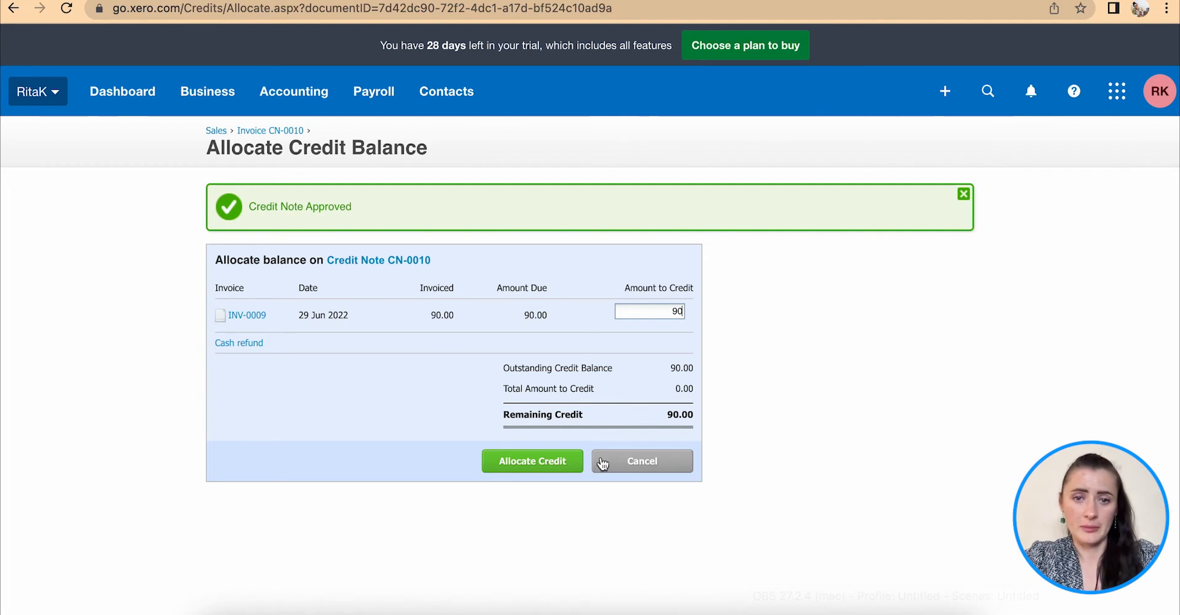
left_click(532, 461)
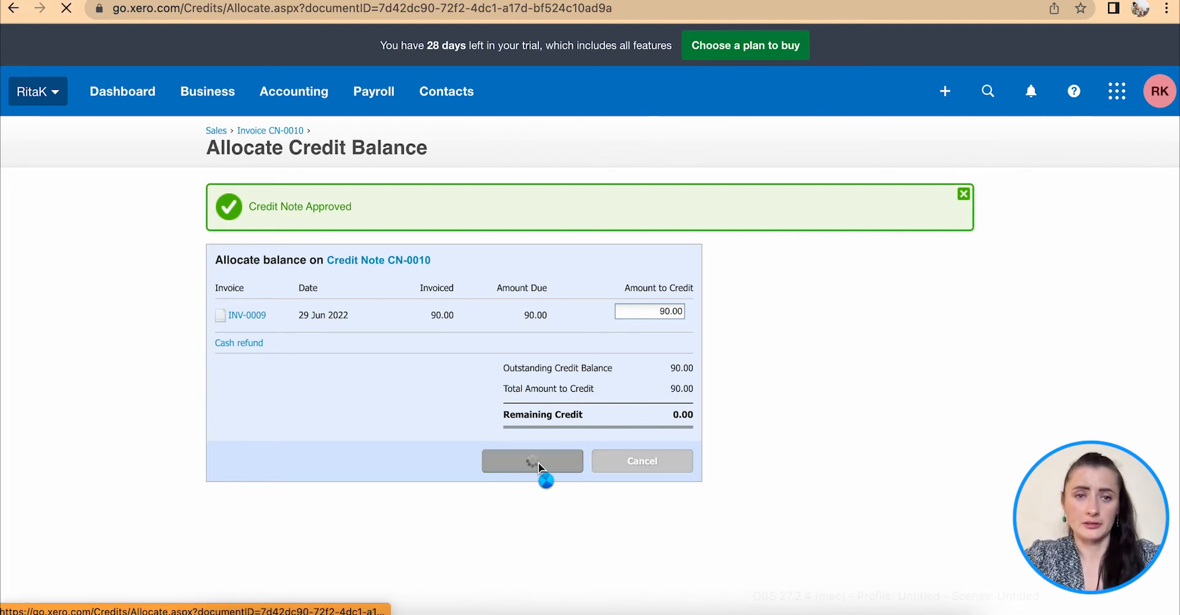
left_click(533, 461)
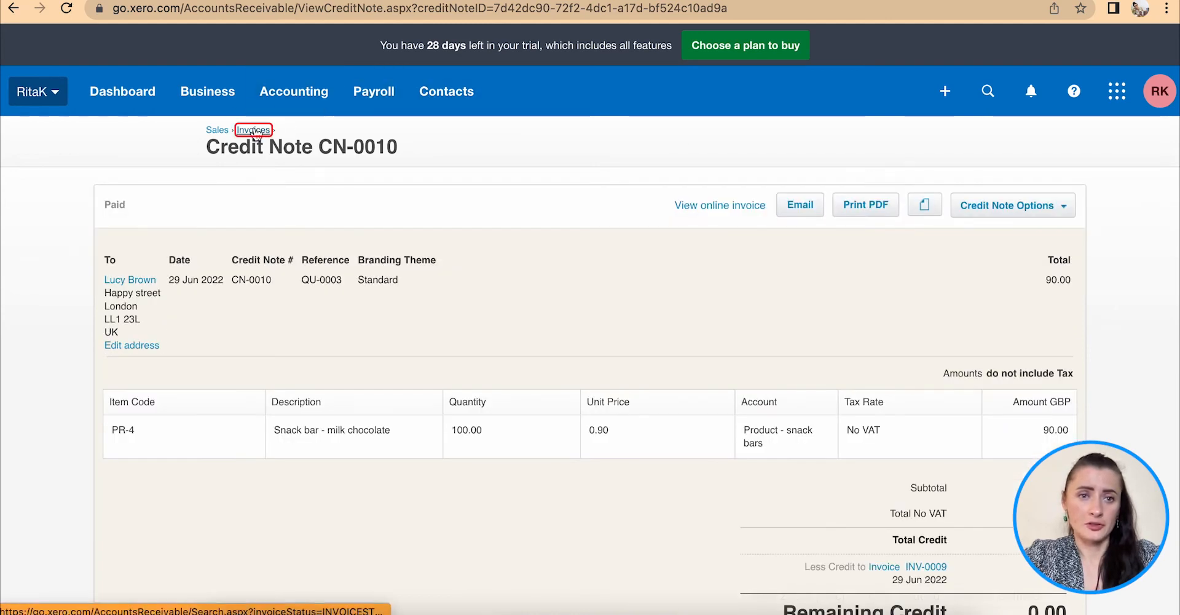
Return to Invoices, find CN-0010 under Paid beside INV-0009, and reopen it.
left_click(253, 129)
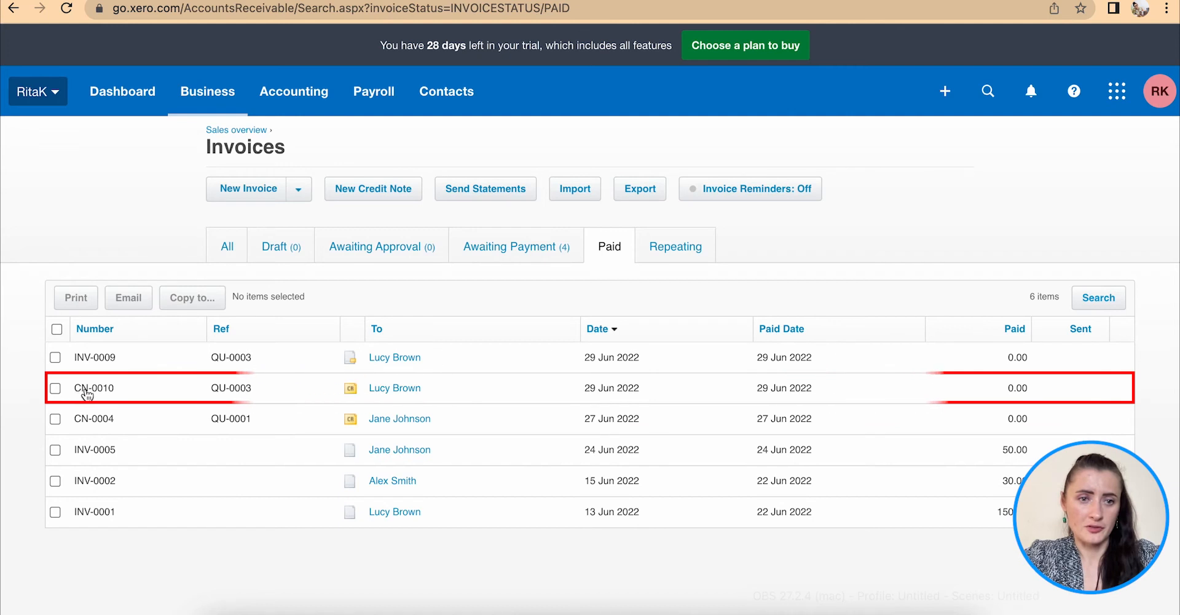
left_click(94, 388)
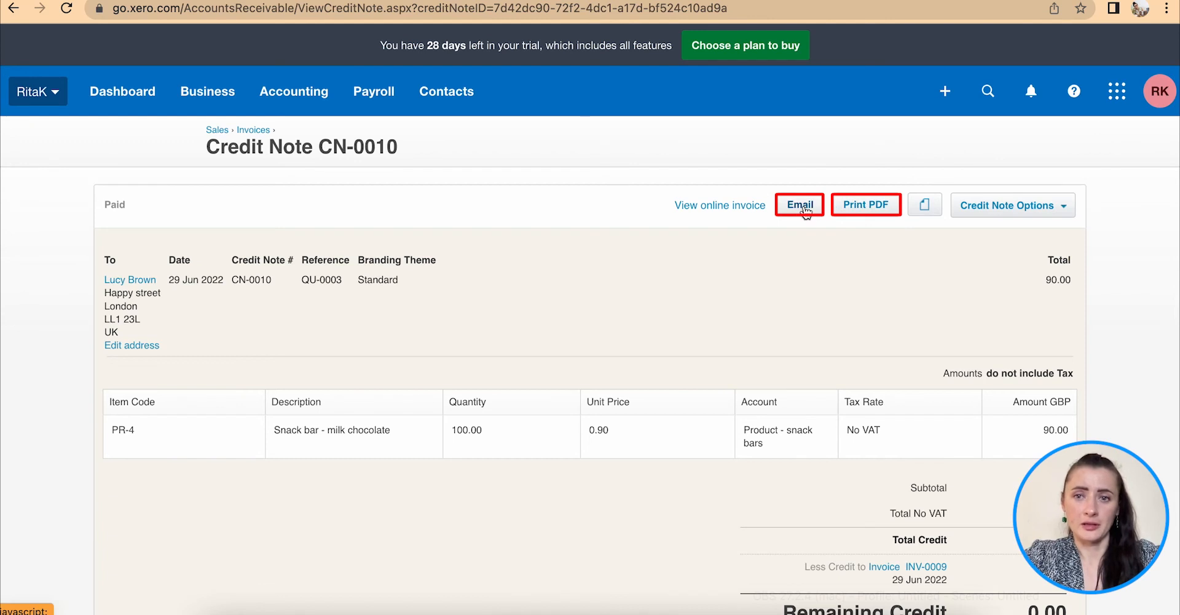
left_click(925, 204)
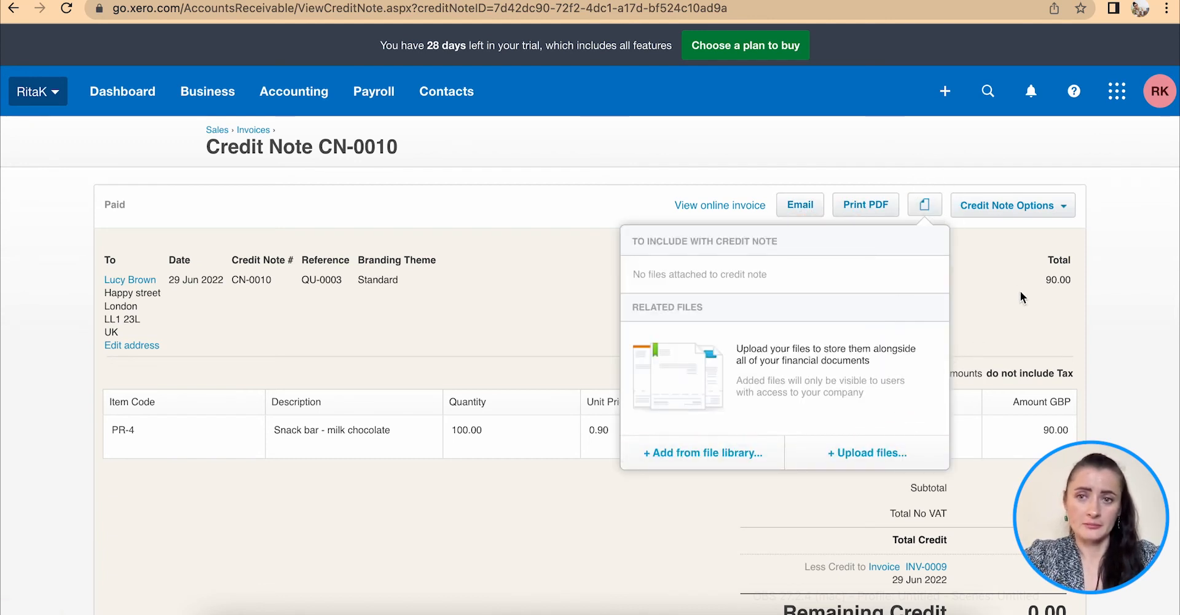
left_click(1012, 205)
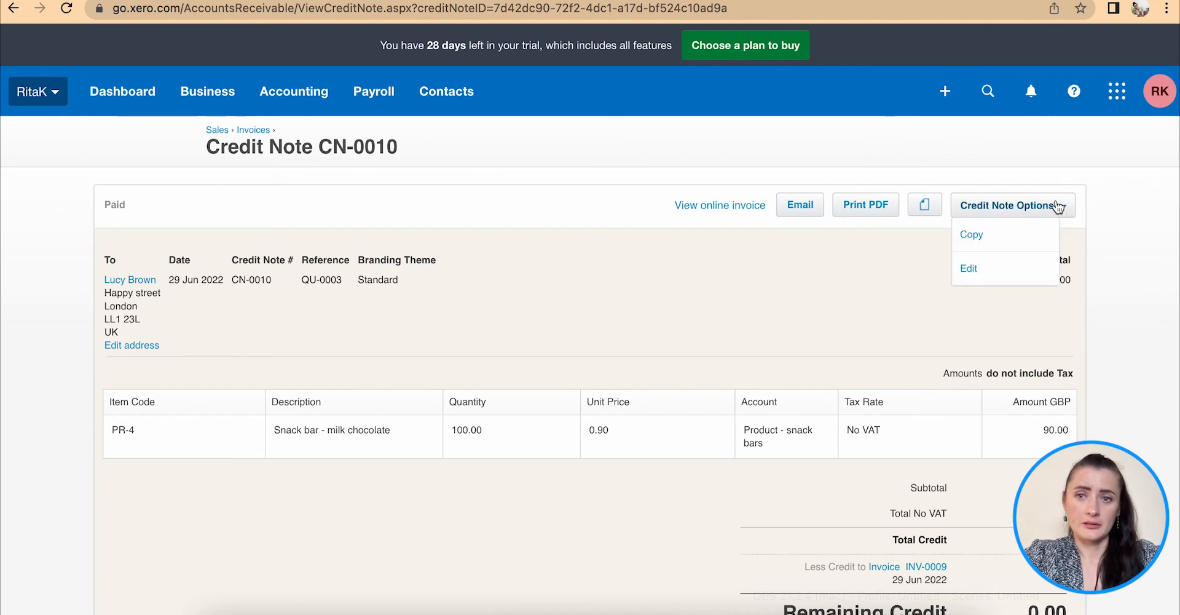